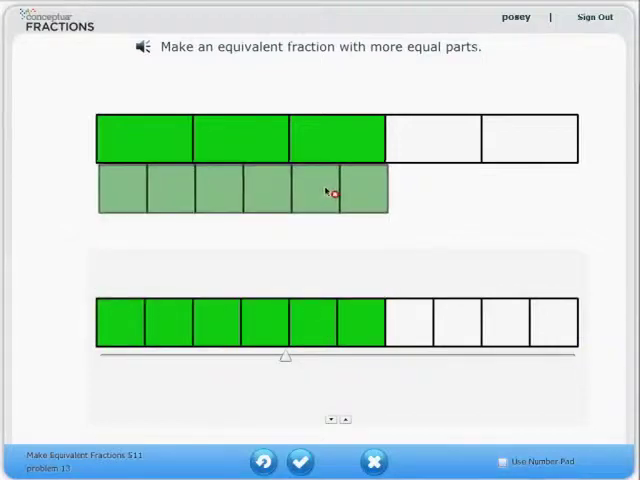
# Step: Submit six tenths as the match for three fifths and advance to the 1/3 problem
pyautogui.click(299, 461)
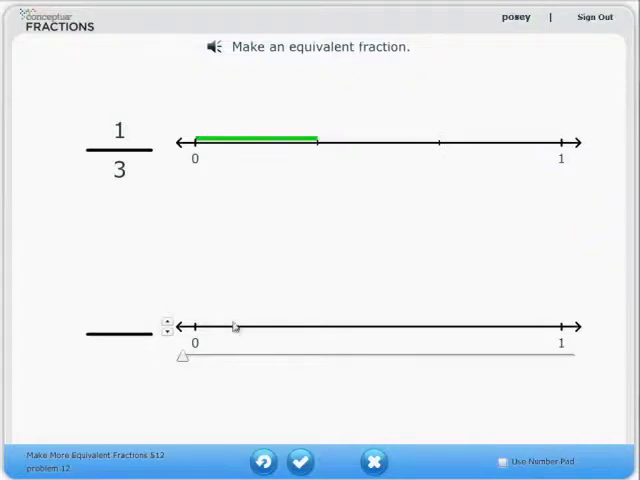
# Step: Split the number line into ninths and submit three ninths as equal to one third
pyautogui.click(167, 322)
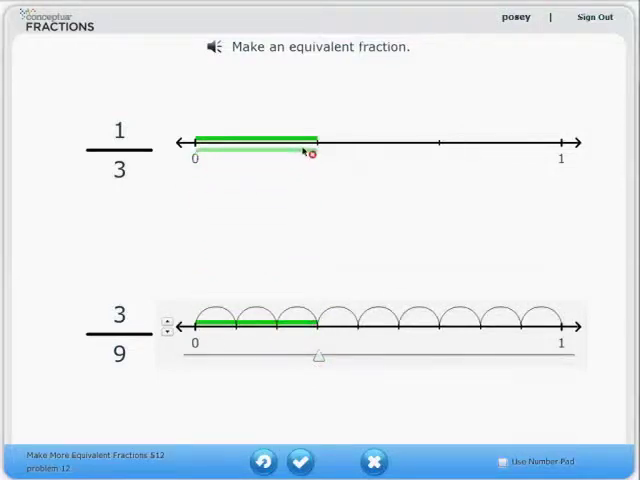
pyautogui.click(299, 462)
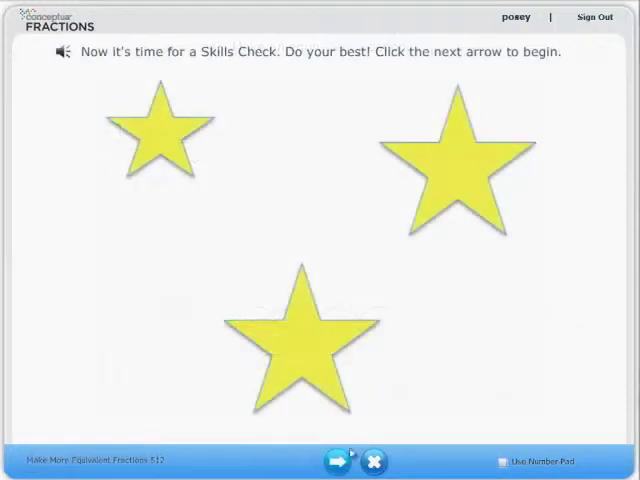
# Step: Start the Skills Check and submit answers for the 4/5 and 8/10 problems
pyautogui.click(335, 461)
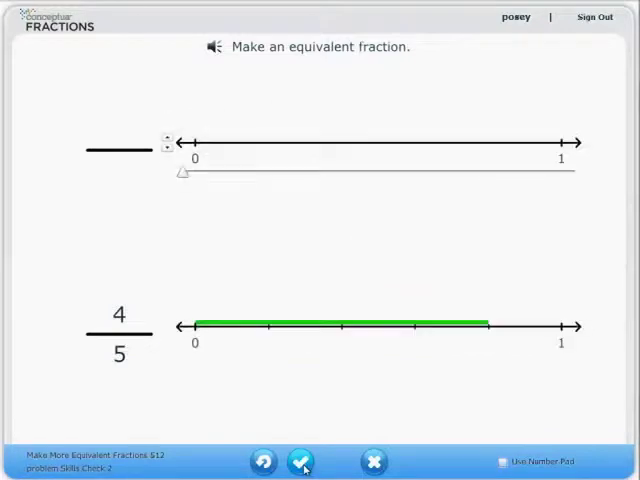
pyautogui.click(308, 461)
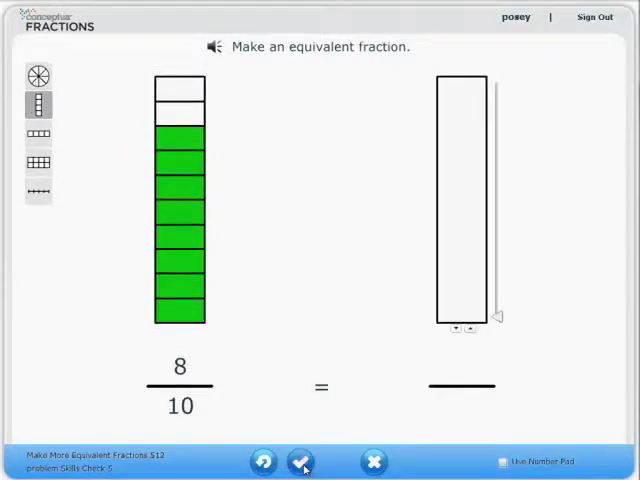
pyautogui.click(301, 462)
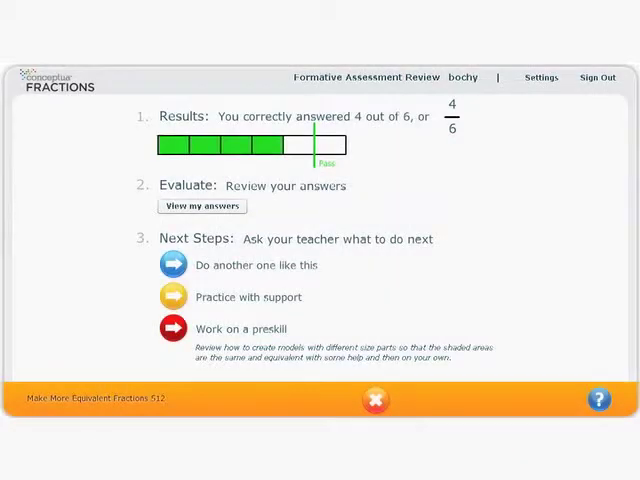